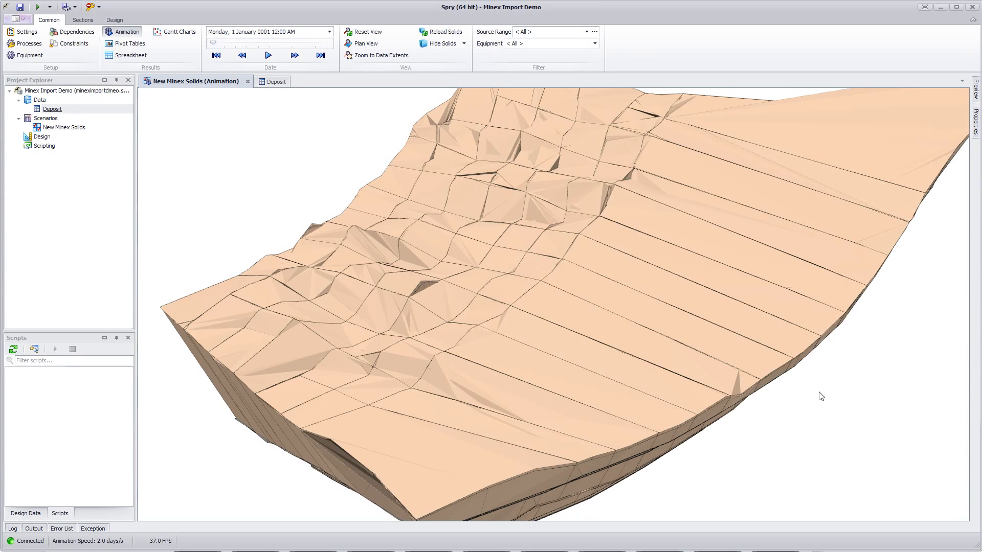
Start the Deposit table's import of solids from a Minex reserves database
{"action": "right_click", "coordinate": [52, 108]}
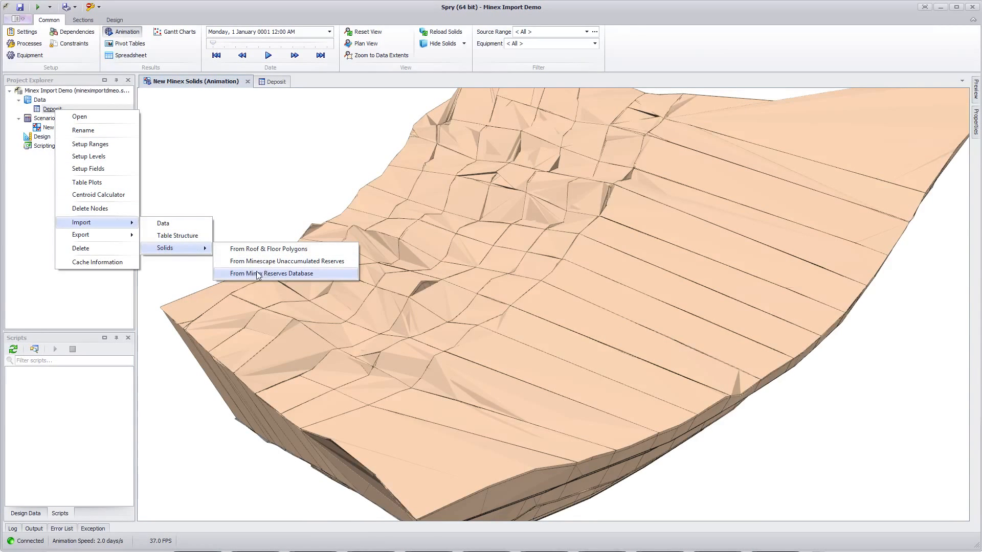
{"action": "left_click", "coordinate": [272, 273]}
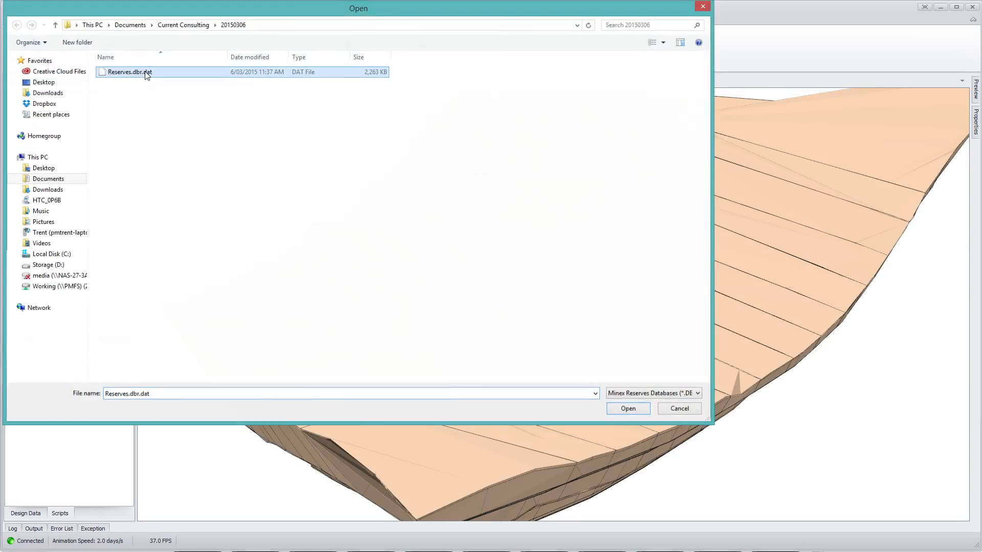
Load Reserves.dbr.dat to preview its pit, bench, strip, block and seam rows
{"action": "left_click", "coordinate": [628, 408]}
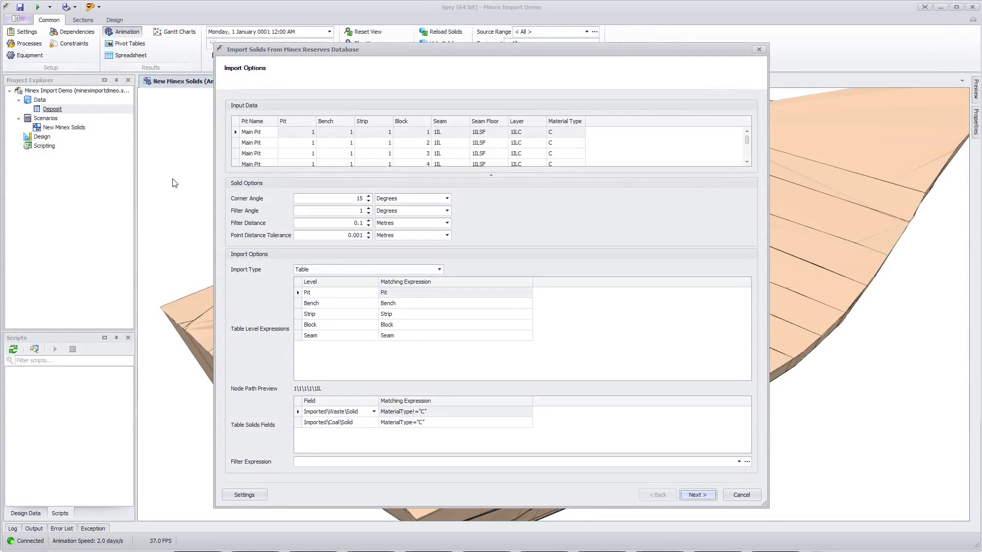
{"action": "mouse_move", "coordinate": [172, 187]}
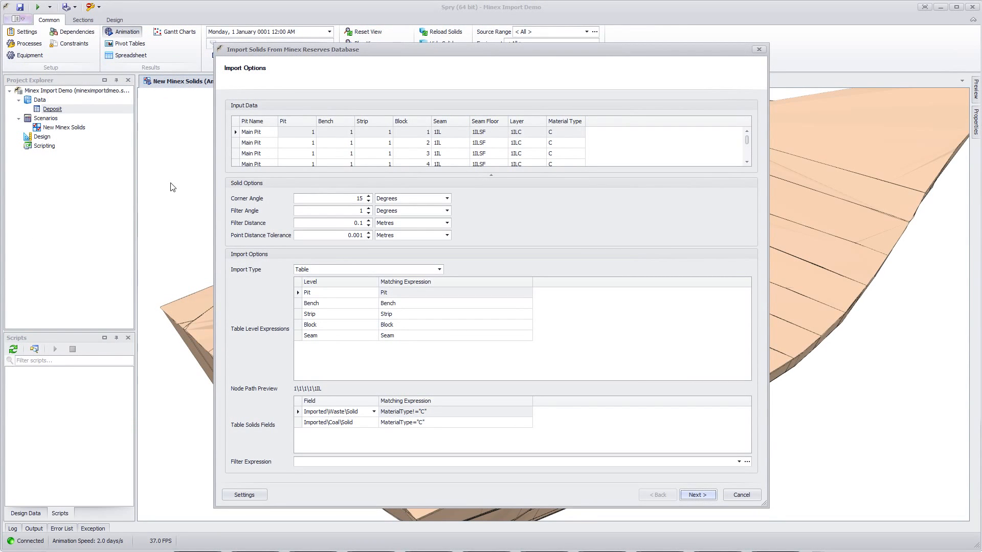
{"action": "mouse_move", "coordinate": [432, 316]}
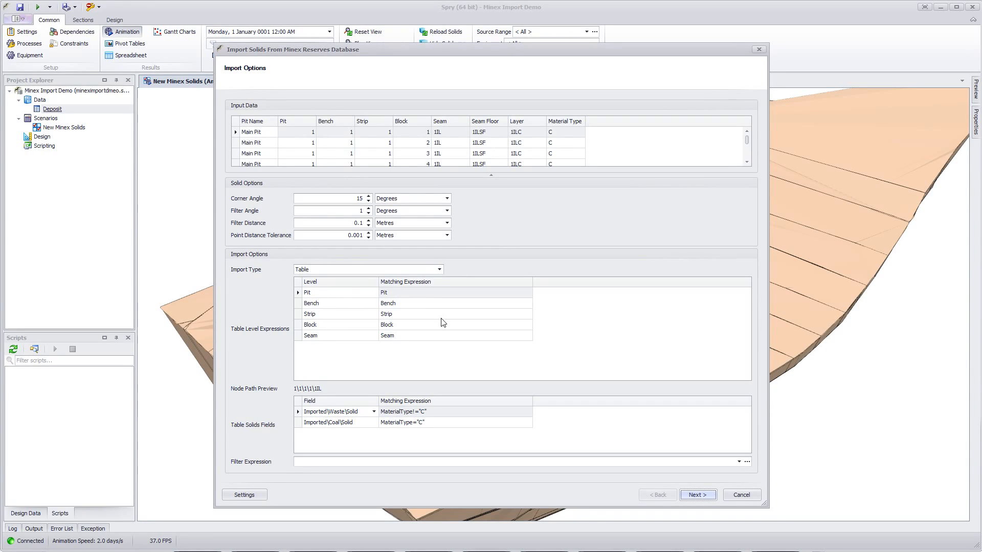
{"action": "mouse_move", "coordinate": [404, 296]}
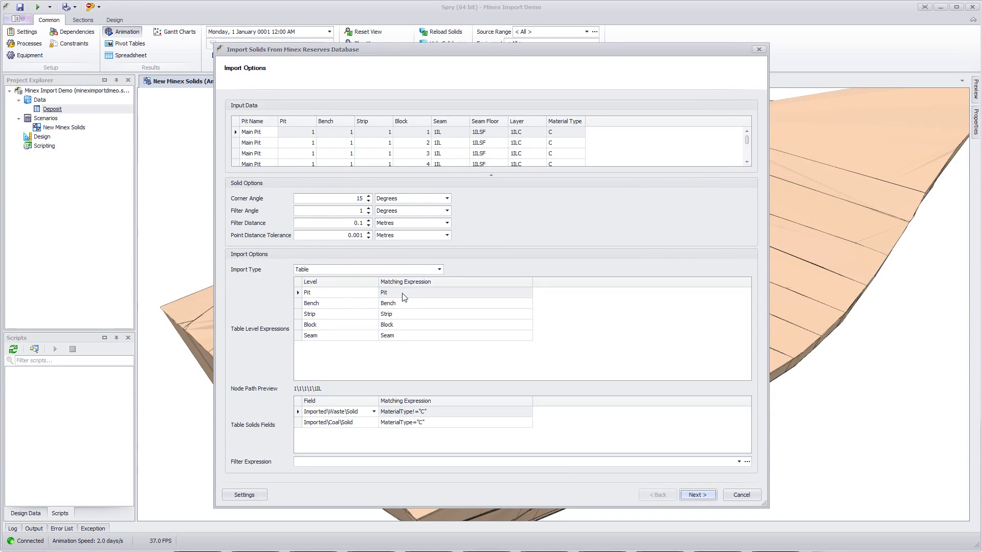
{"action": "mouse_move", "coordinate": [316, 175]}
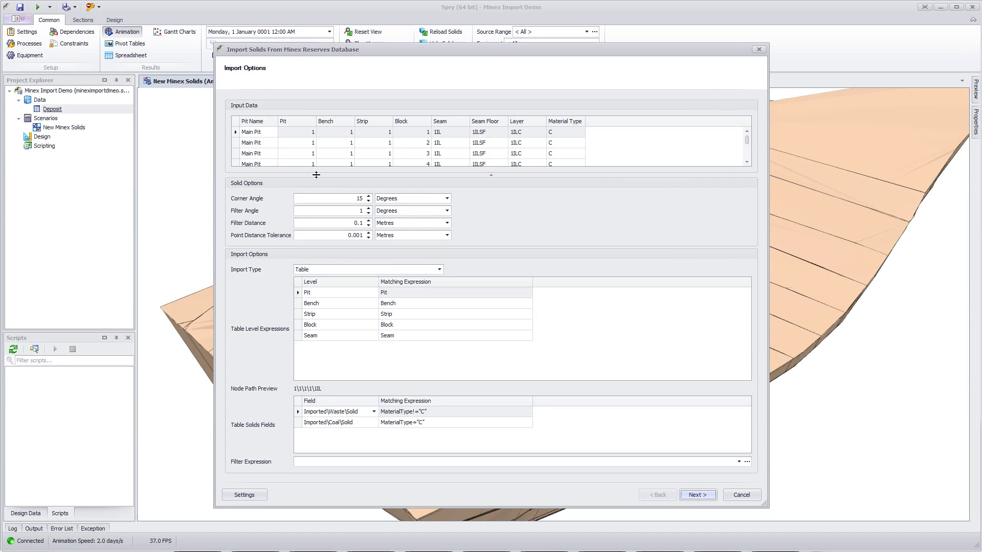
{"action": "mouse_move", "coordinate": [433, 160]}
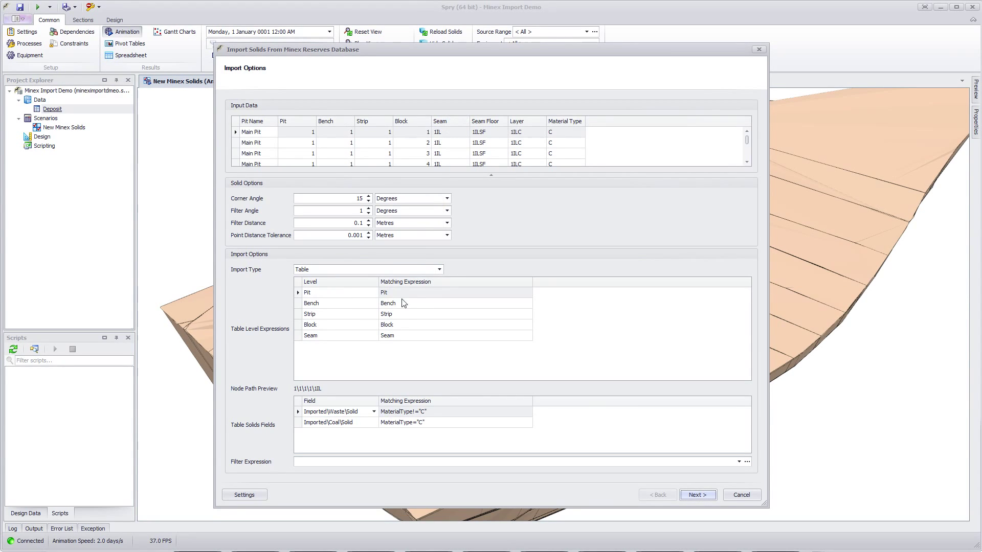
{"action": "mouse_move", "coordinate": [382, 440]}
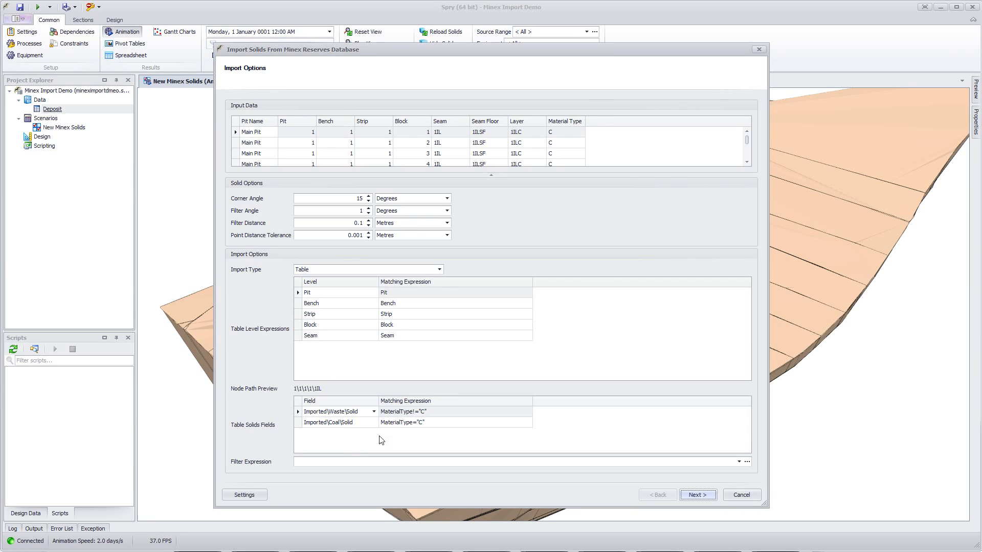
{"action": "mouse_move", "coordinate": [403, 436]}
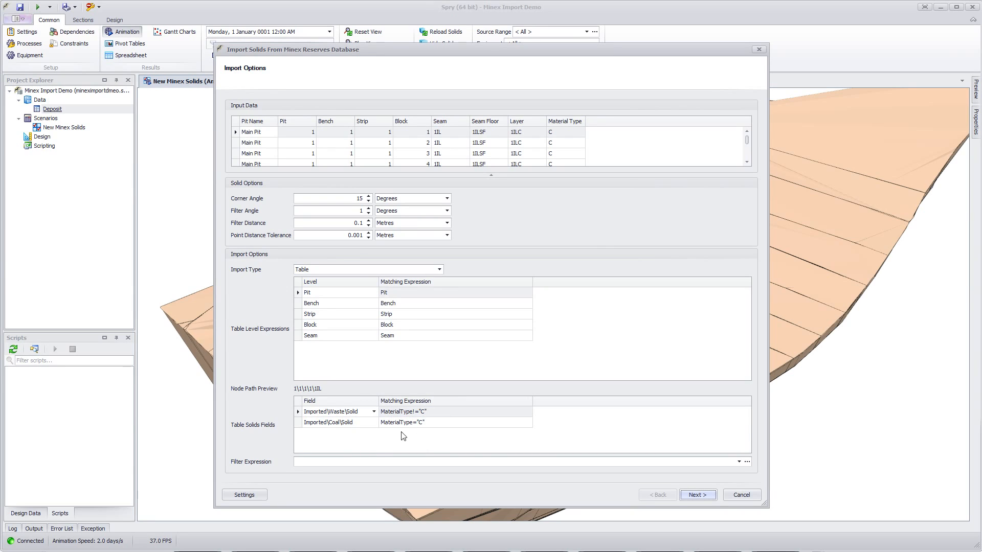
{"action": "mouse_move", "coordinate": [557, 441]}
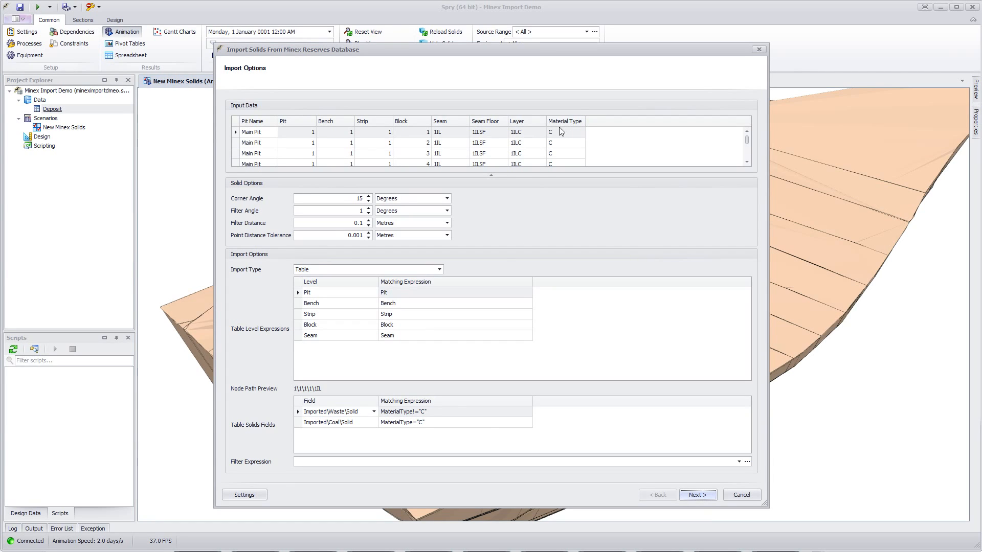
{"action": "mouse_move", "coordinate": [420, 441]}
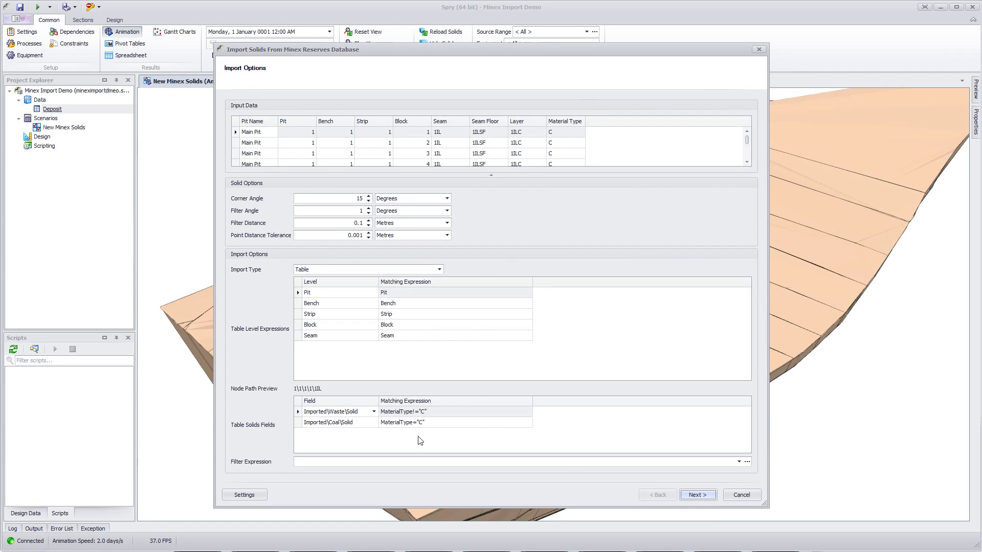
Run the import, dismiss the four skipped waste solids, and finish
{"action": "left_click", "coordinate": [697, 494]}
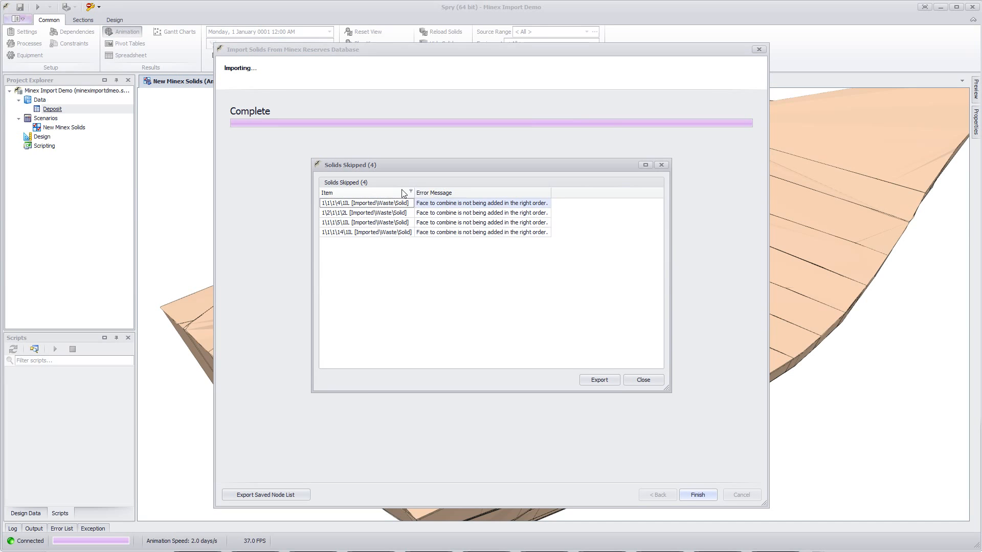
{"action": "left_click", "coordinate": [643, 380]}
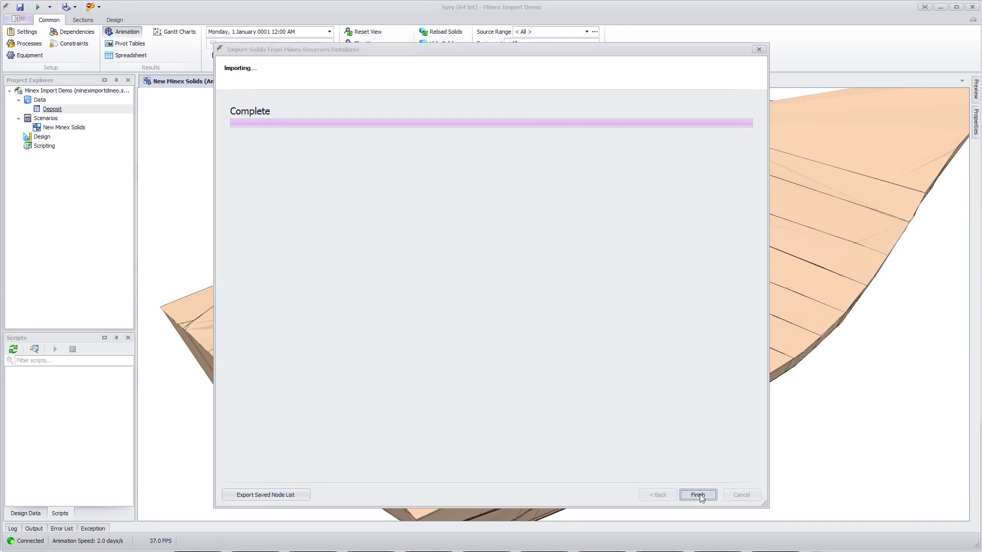
{"action": "left_click", "coordinate": [698, 495]}
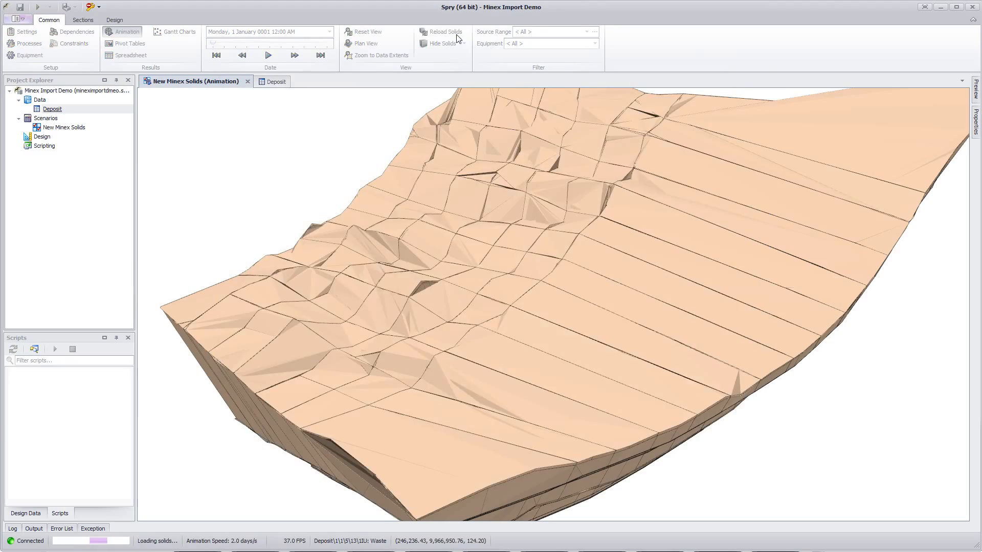